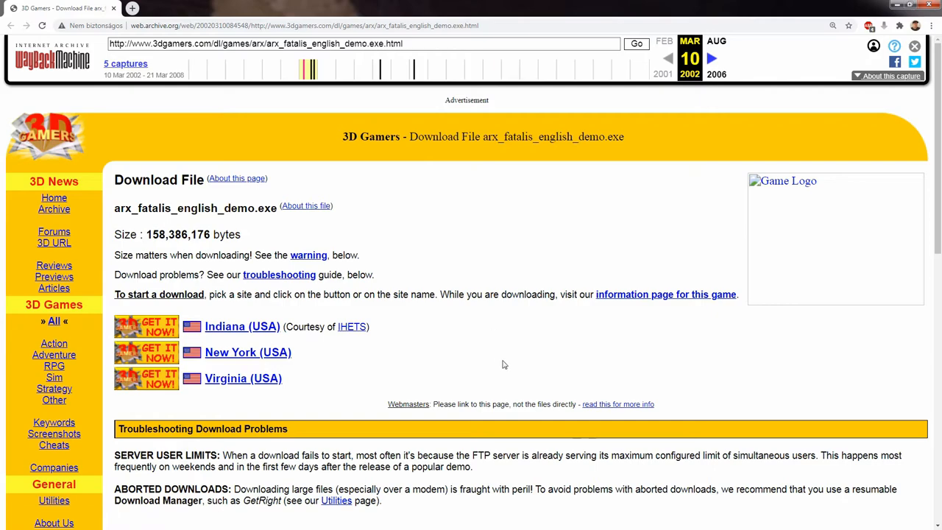
Launch the Arx Fatalis demo from its desktop icon and approve the User Account Control prompt.
{"action": "scroll", "scroll_direction": "down", "scroll_amount": 3}
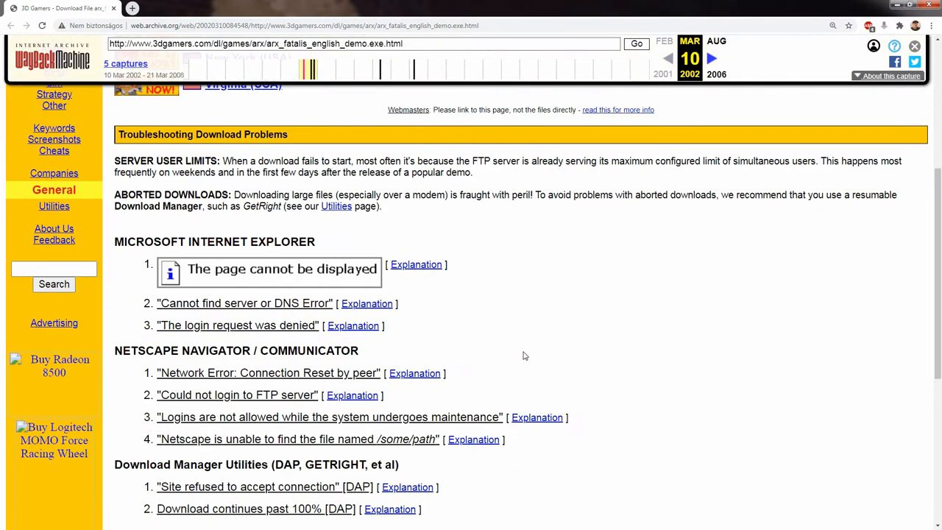
{"action": "scroll", "scroll_direction": "down", "scroll_amount": 3}
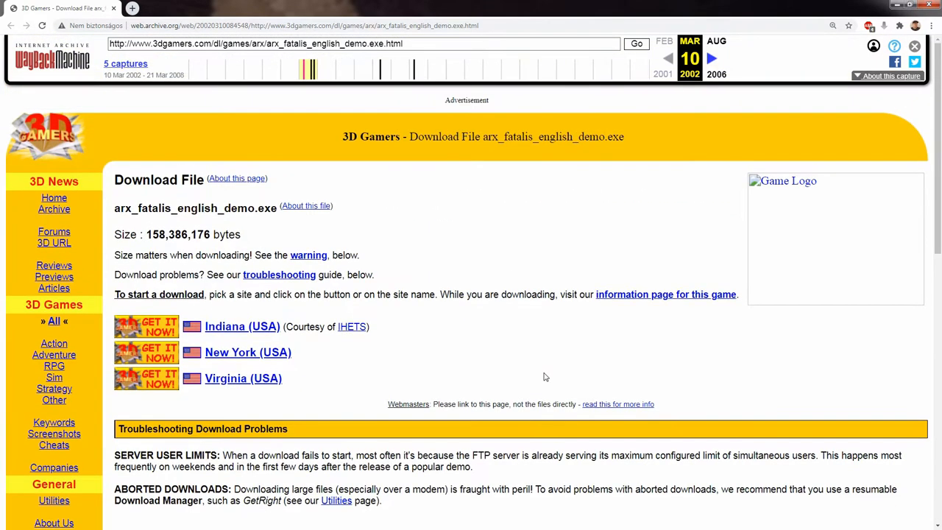
{"action": "mouse_move", "coordinate": [390, 362]}
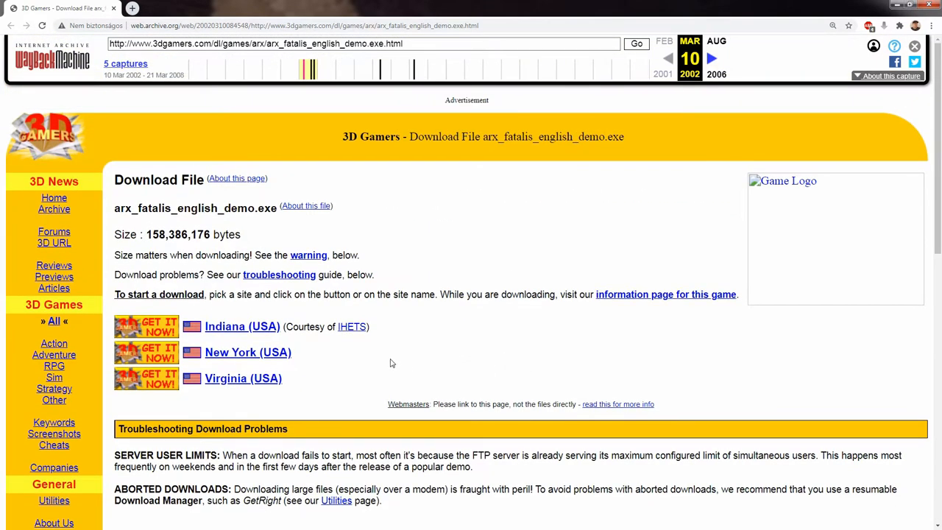
{"action": "mouse_move", "coordinate": [307, 345]}
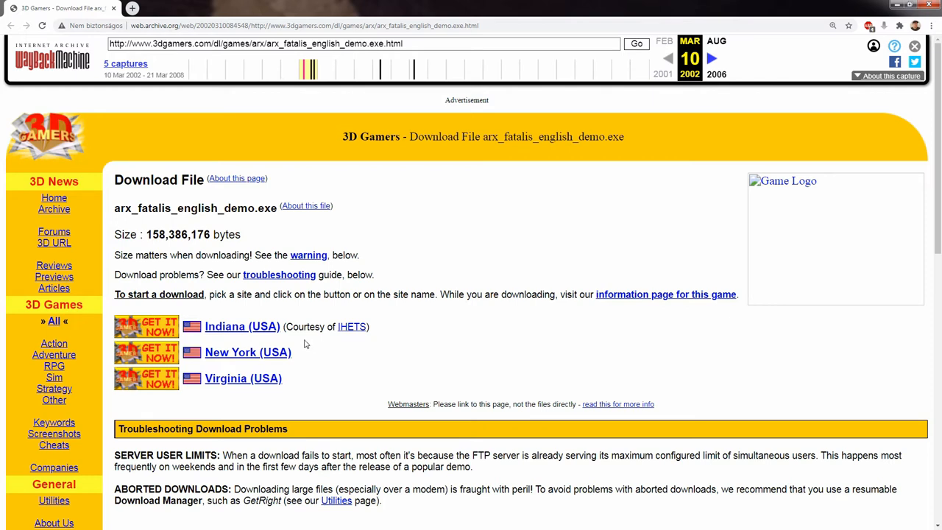
{"action": "mouse_move", "coordinate": [243, 377]}
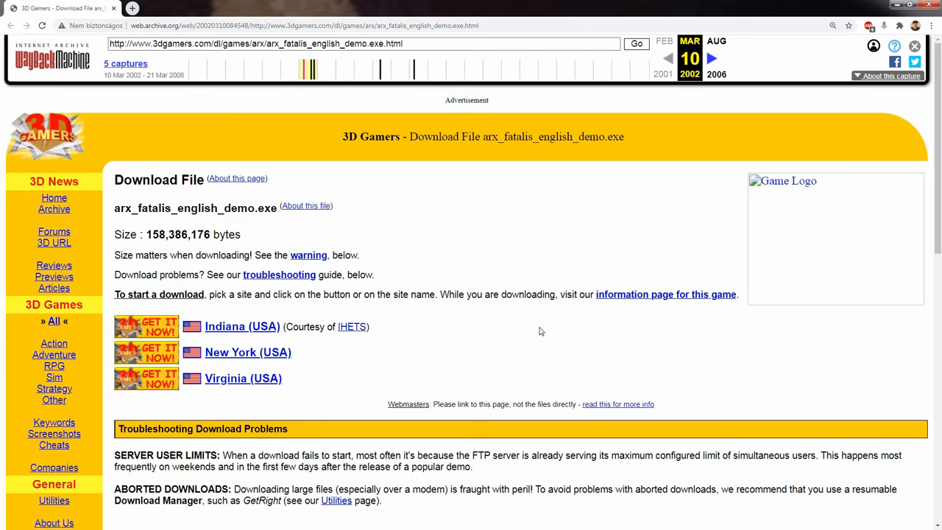
{"action": "mouse_move", "coordinate": [537, 328]}
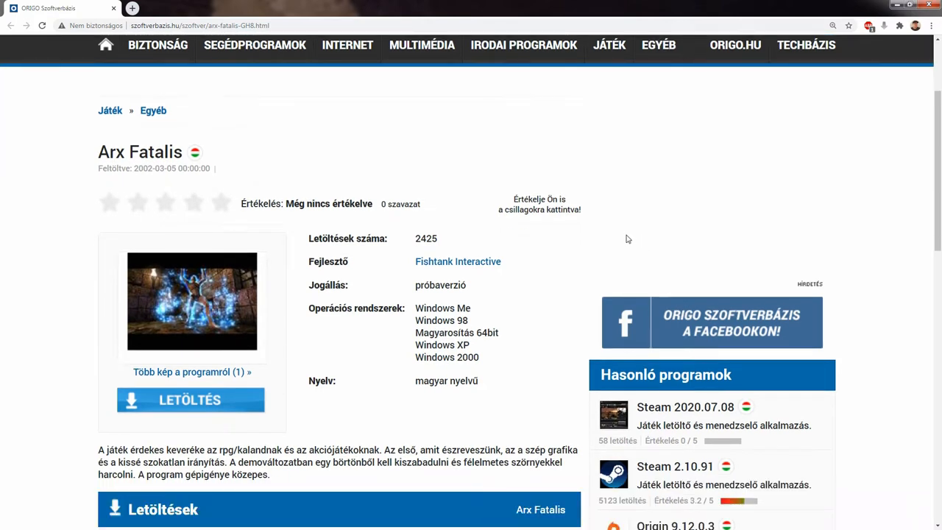
{"action": "mouse_move", "coordinate": [390, 256]}
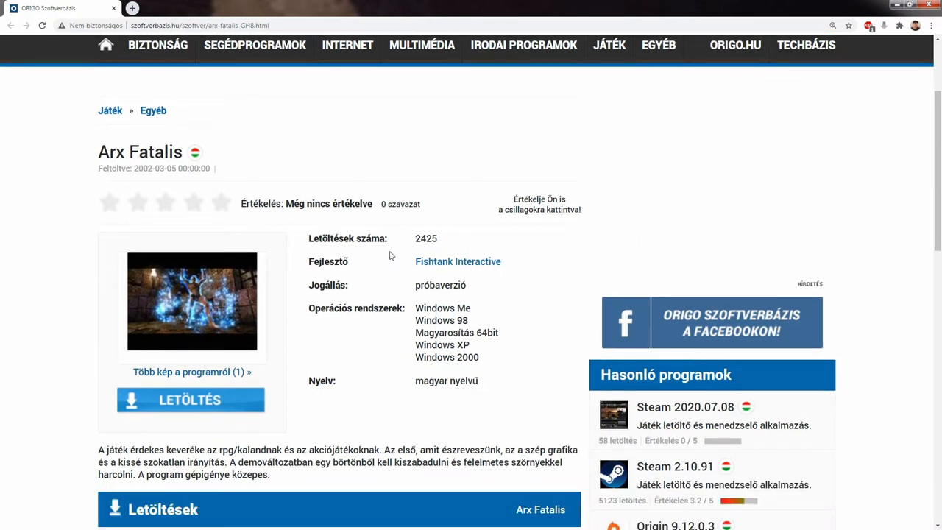
{"action": "mouse_move", "coordinate": [403, 268]}
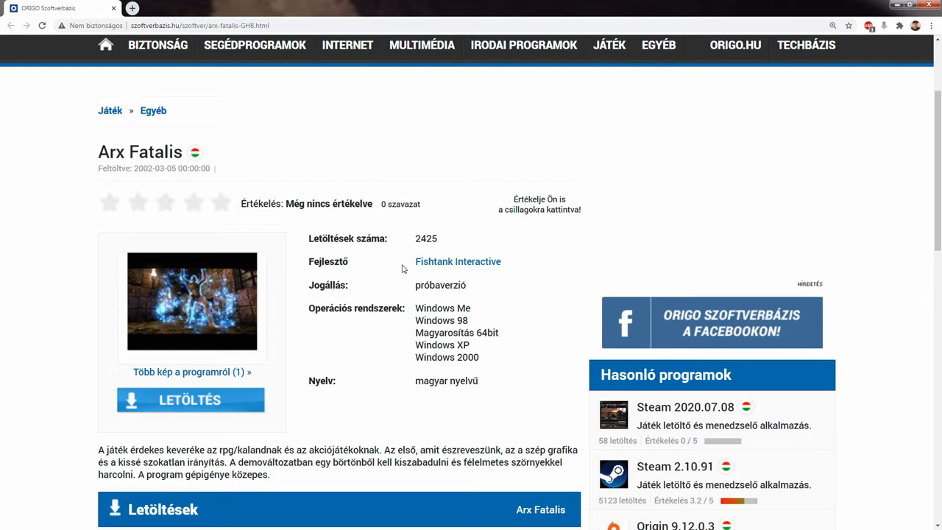
{"action": "mouse_move", "coordinate": [533, 268]}
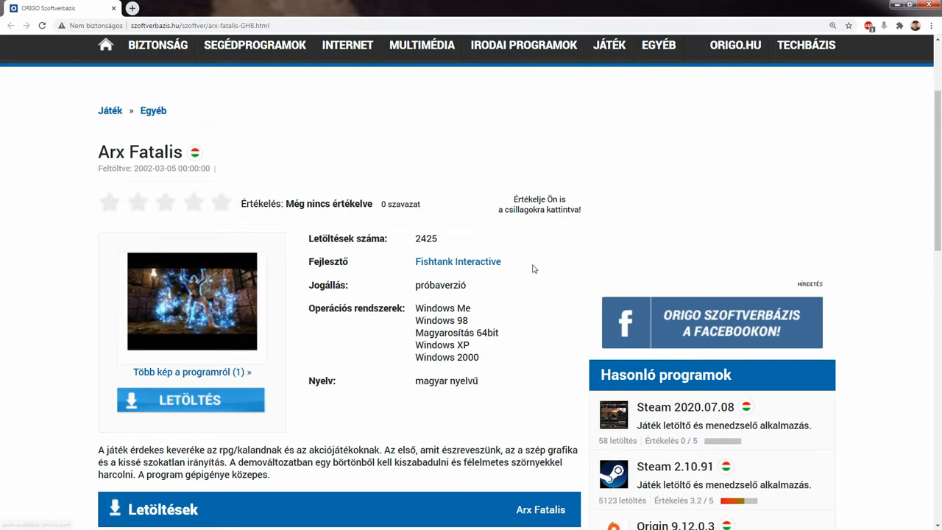
{"action": "scroll", "scroll_direction": "down", "scroll_amount": 3}
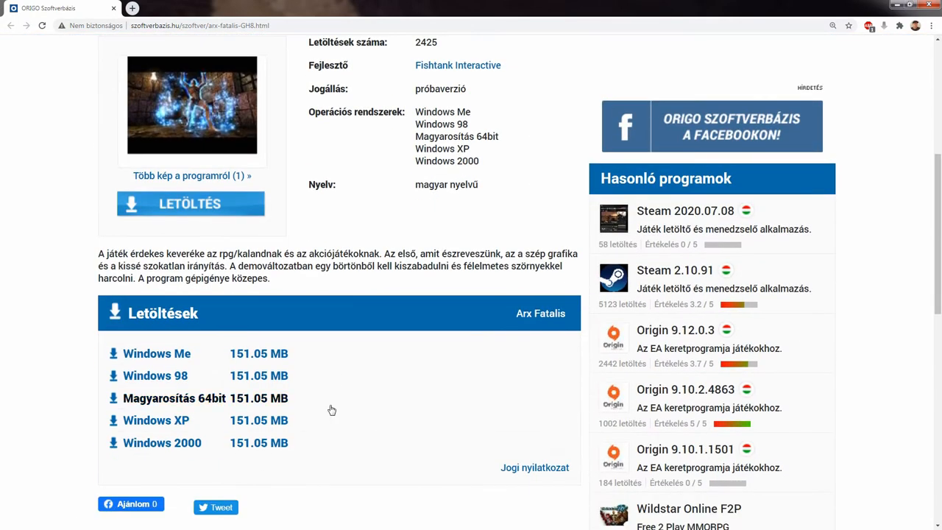
{"action": "mouse_move", "coordinate": [301, 357]}
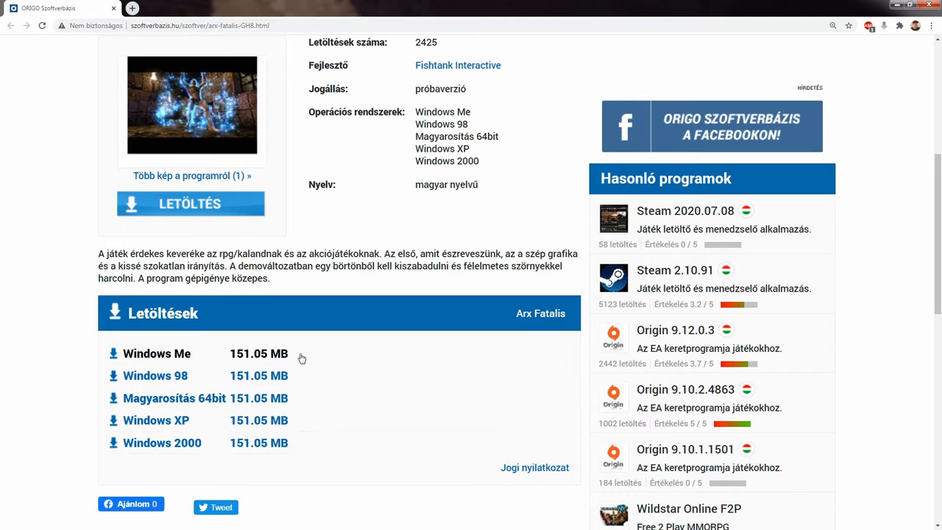
{"action": "mouse_move", "coordinate": [312, 359]}
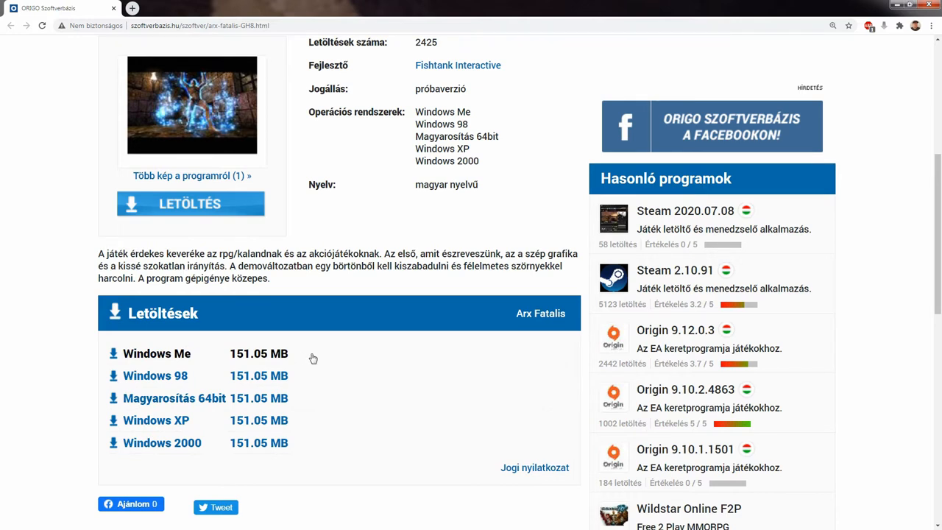
{"action": "mouse_move", "coordinate": [327, 358]}
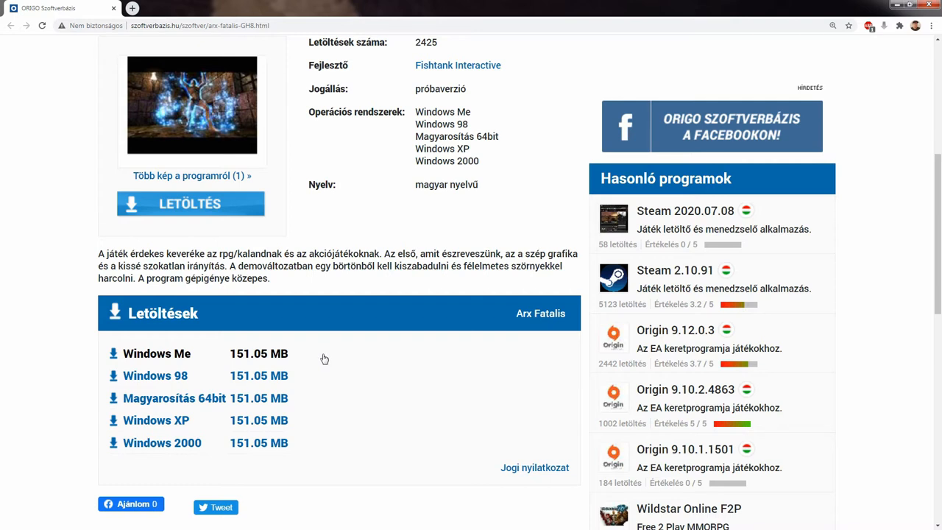
{"action": "mouse_move", "coordinate": [322, 350]}
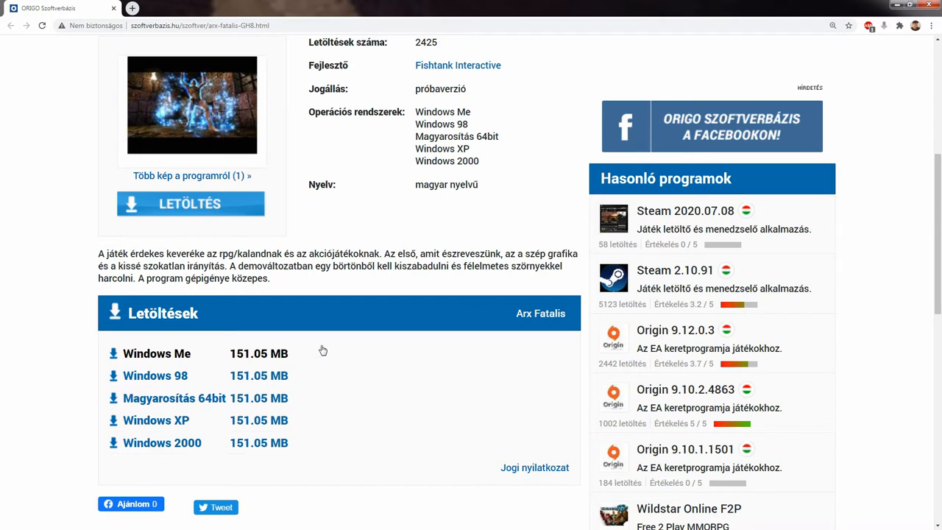
{"action": "mouse_move", "coordinate": [73, 339]}
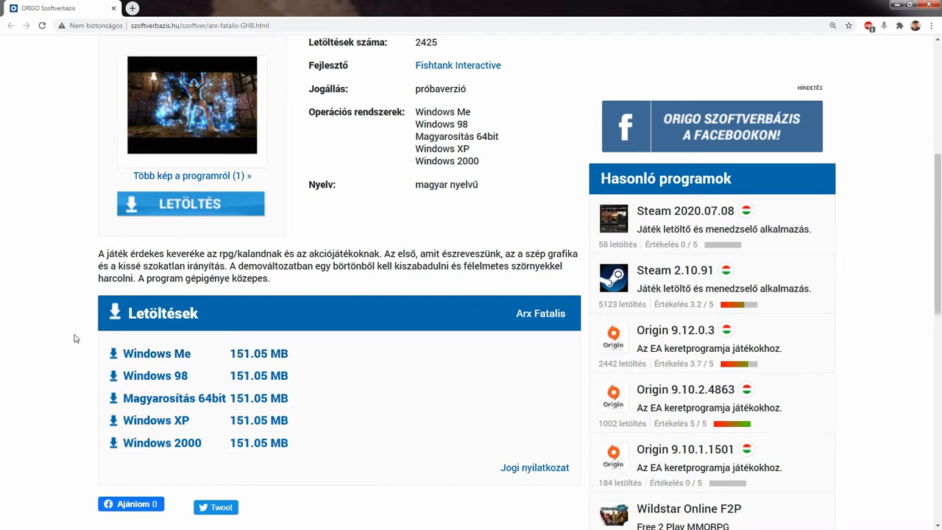
{"action": "mouse_move", "coordinate": [82, 309]}
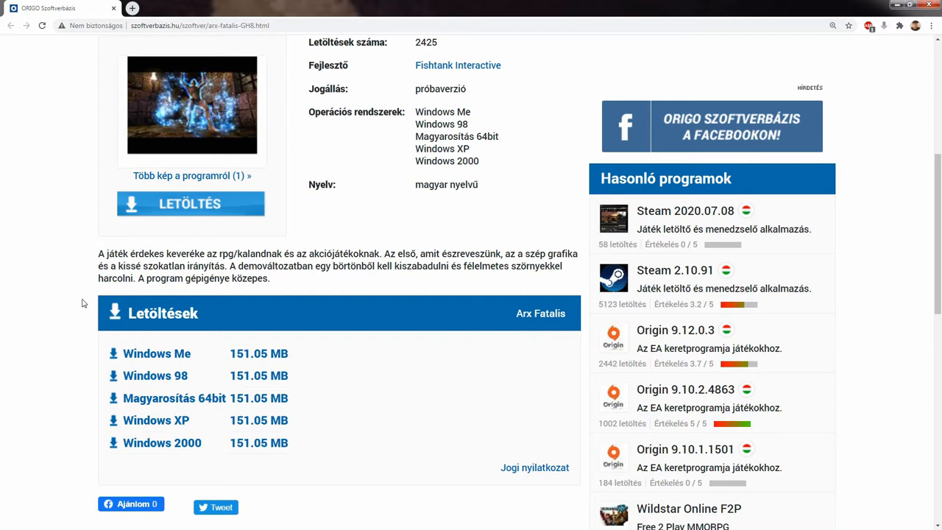
{"action": "mouse_move", "coordinate": [81, 303]}
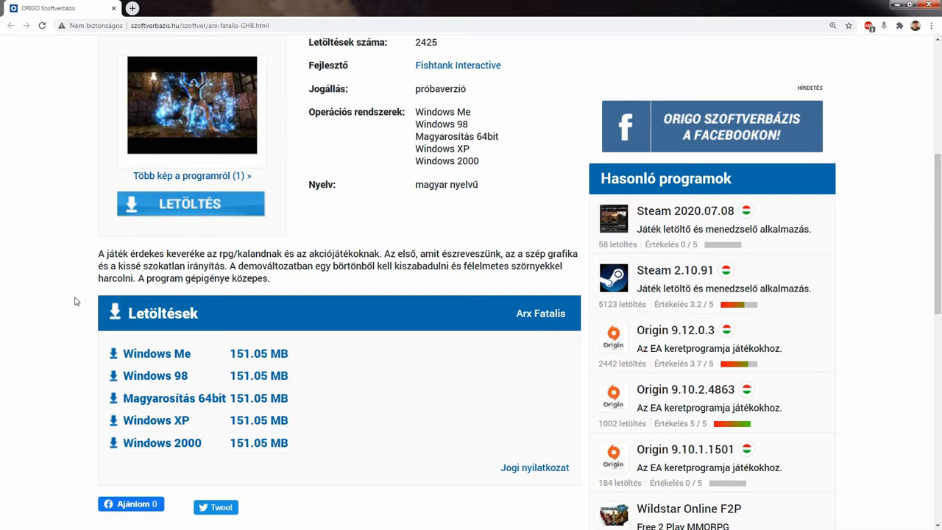
{"action": "mouse_move", "coordinate": [87, 275]}
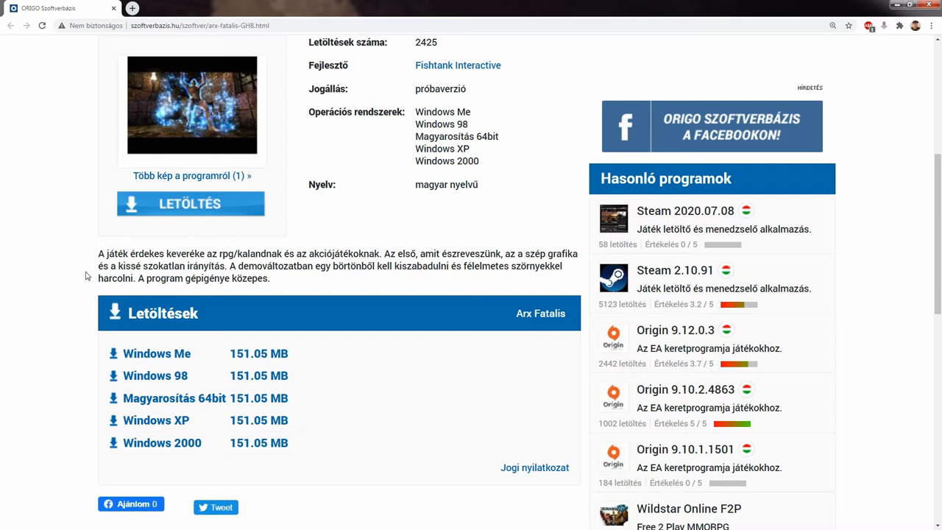
{"action": "mouse_move", "coordinate": [82, 239]}
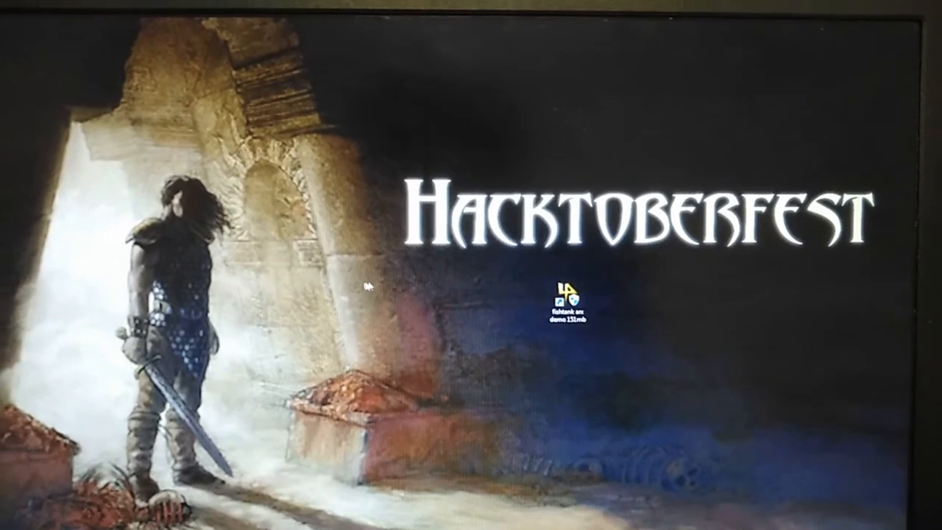
{"action": "double_click", "coordinate": [574, 302]}
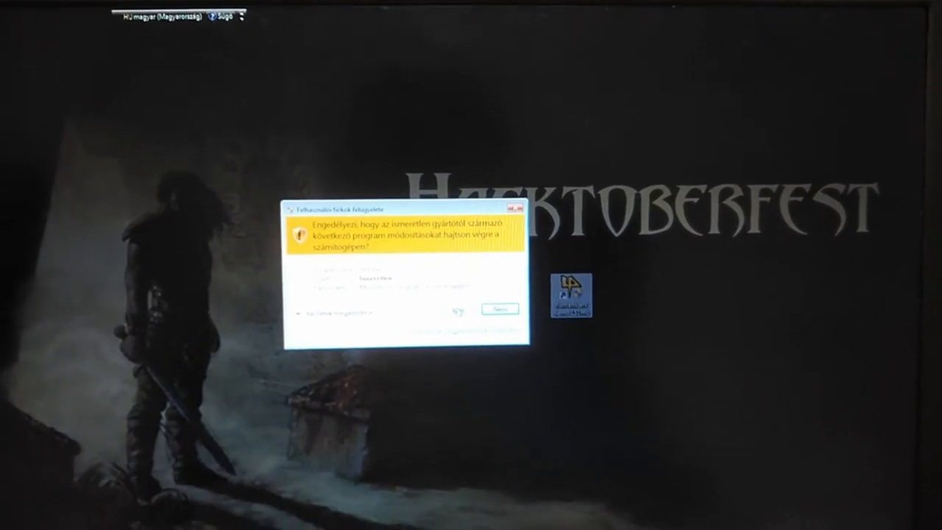
{"action": "left_click", "coordinate": [499, 309]}
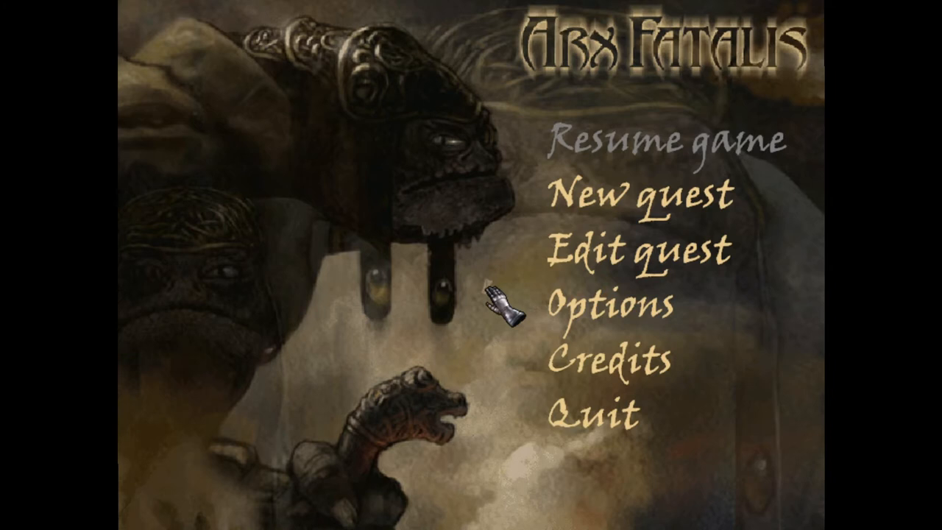
{"action": "mouse_move", "coordinate": [504, 305]}
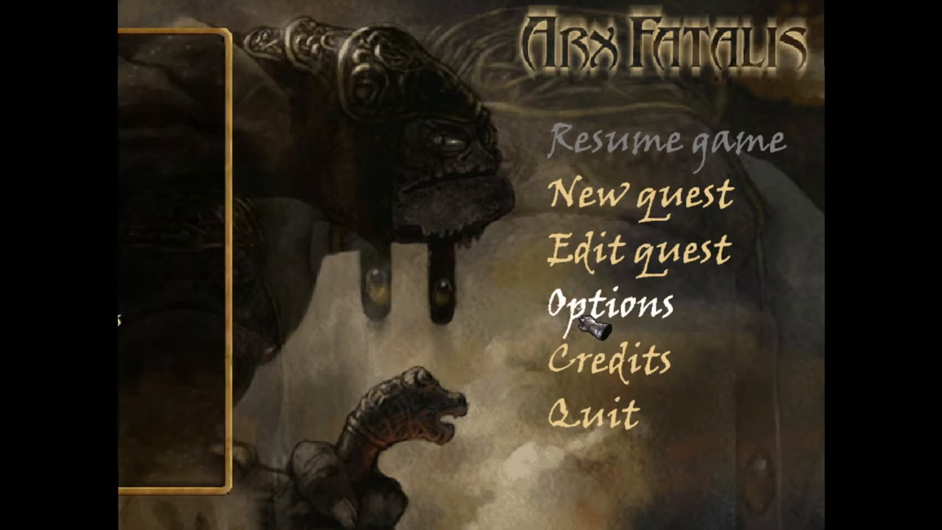
Visit the graphics options (800x600, high textures) and return to the main menu unchanged.
{"action": "left_click", "coordinate": [607, 304]}
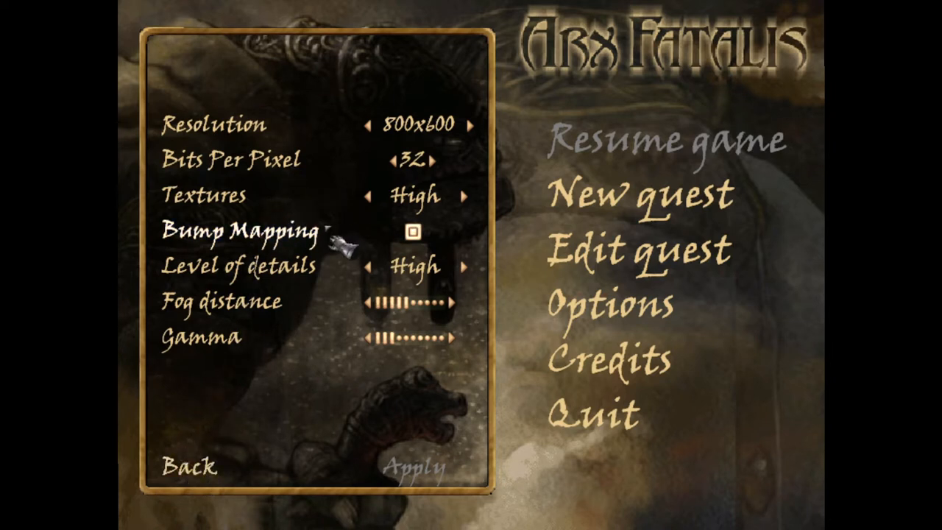
{"action": "mouse_move", "coordinate": [194, 464]}
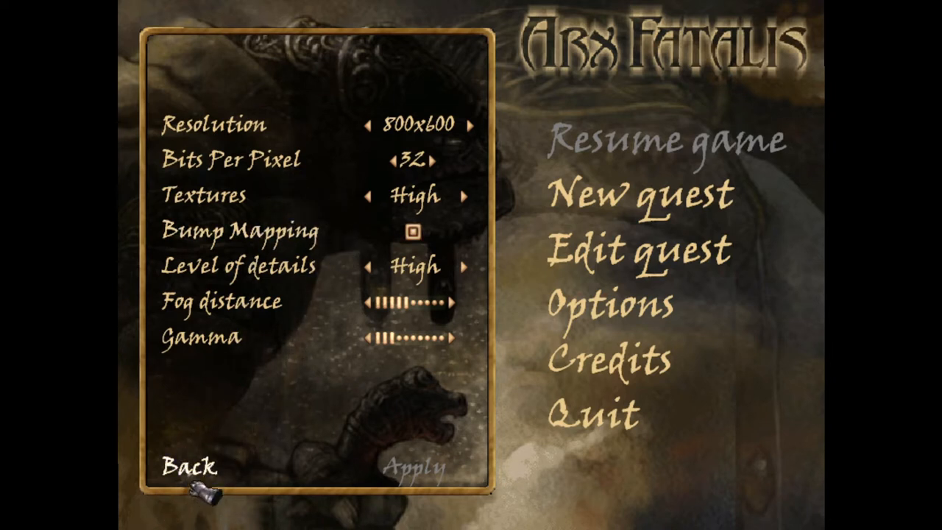
{"action": "left_click", "coordinate": [187, 465]}
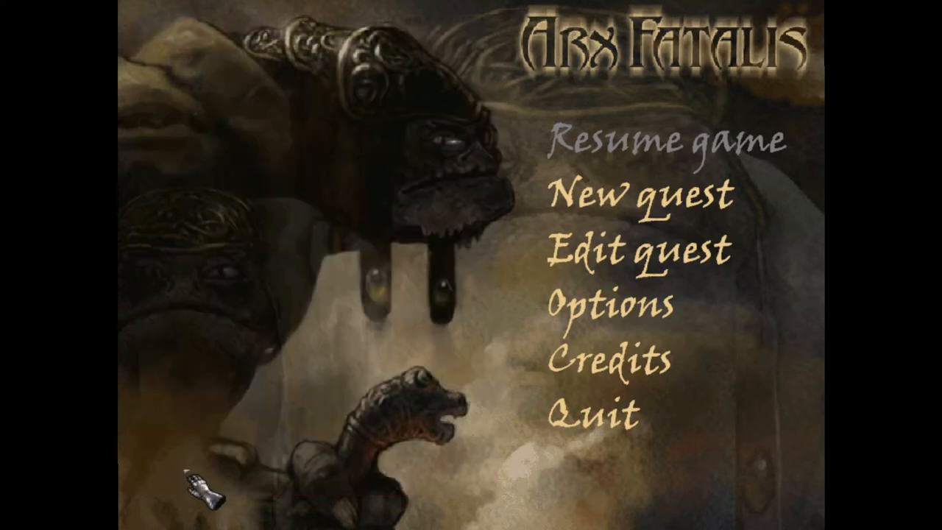
{"action": "mouse_move", "coordinate": [607, 197]}
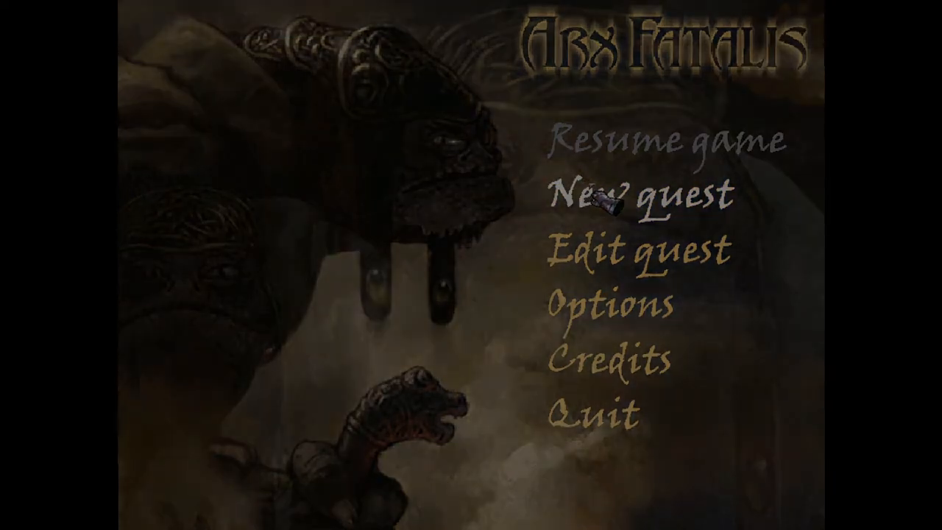
Start a new quest, cycle hero faces back to the dark-haired one, and confirm with Done.
{"action": "left_click", "coordinate": [641, 197]}
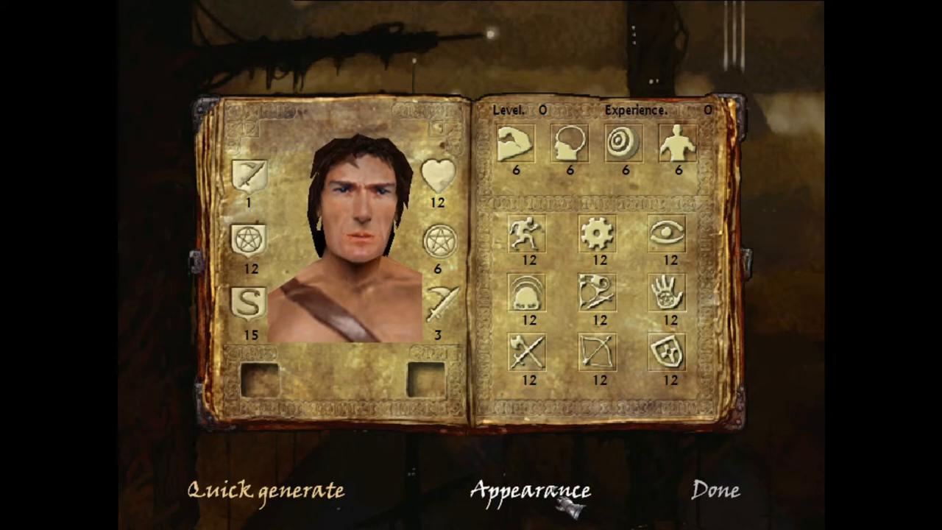
{"action": "left_click", "coordinate": [533, 491]}
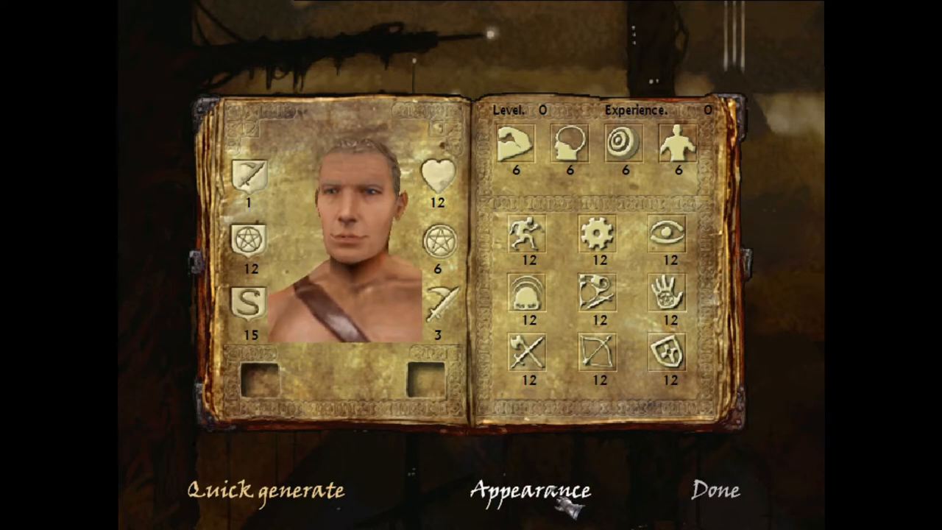
{"action": "left_click", "coordinate": [533, 491]}
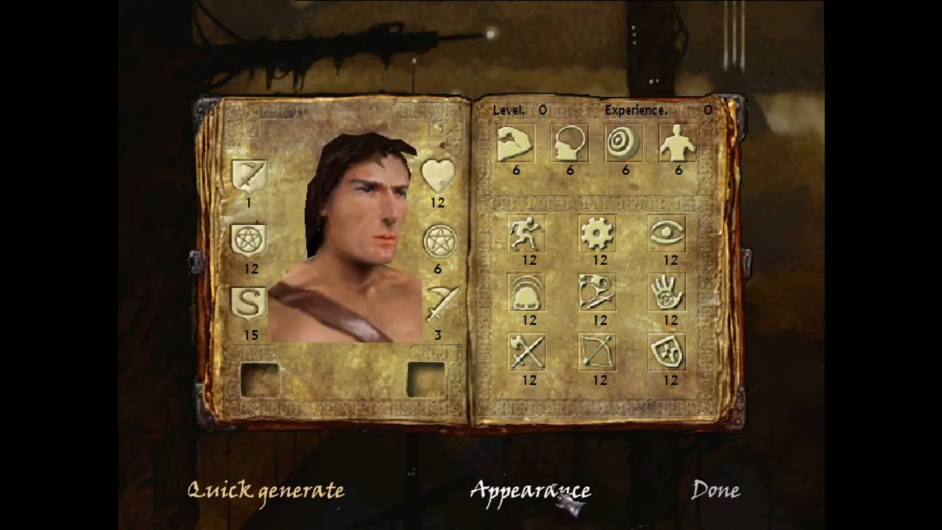
{"action": "left_click", "coordinate": [533, 491]}
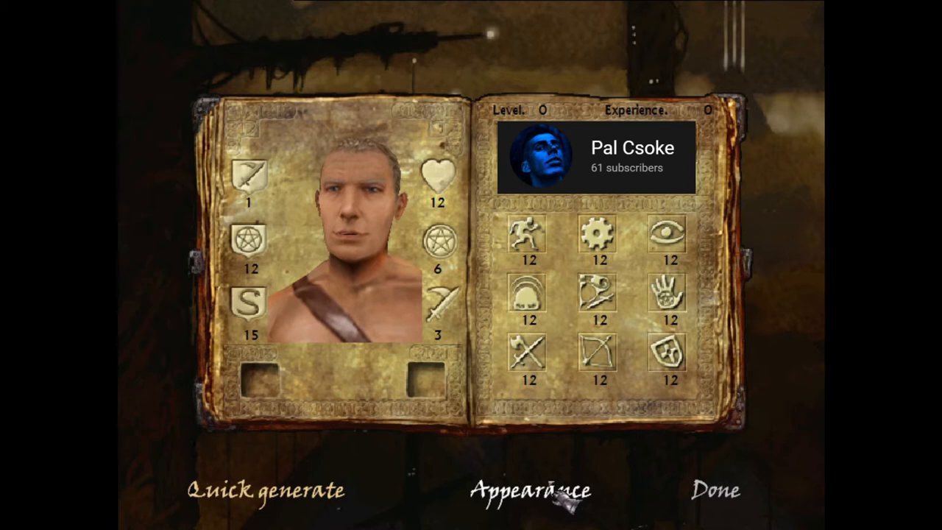
{"action": "left_click", "coordinate": [532, 490]}
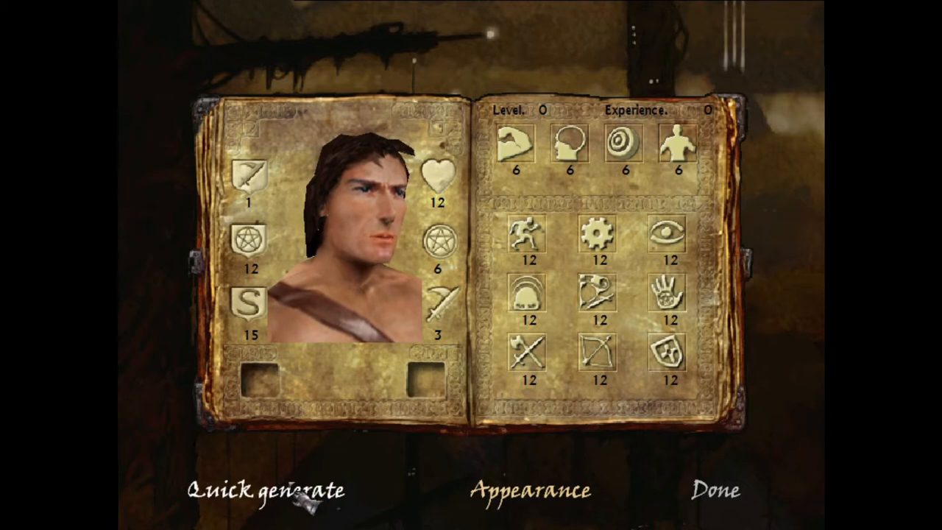
{"action": "mouse_move", "coordinate": [529, 234]}
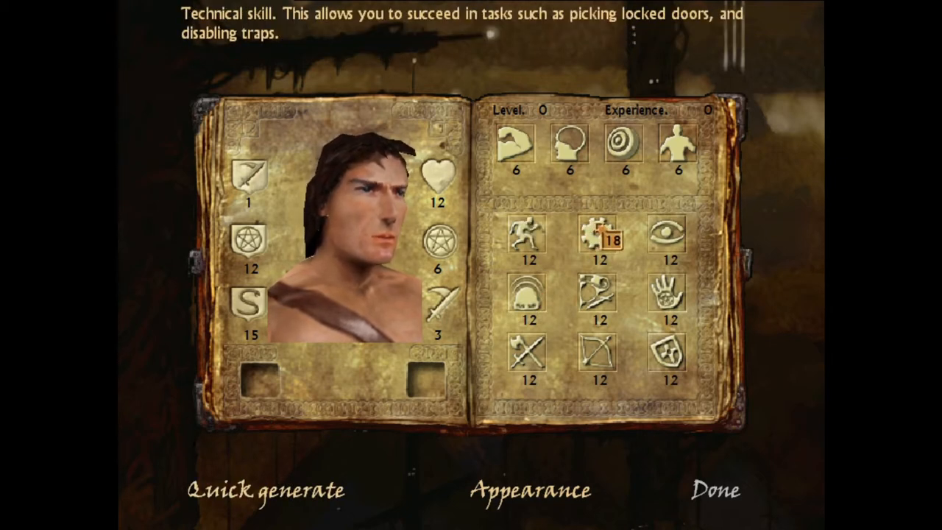
{"action": "mouse_move", "coordinate": [528, 295]}
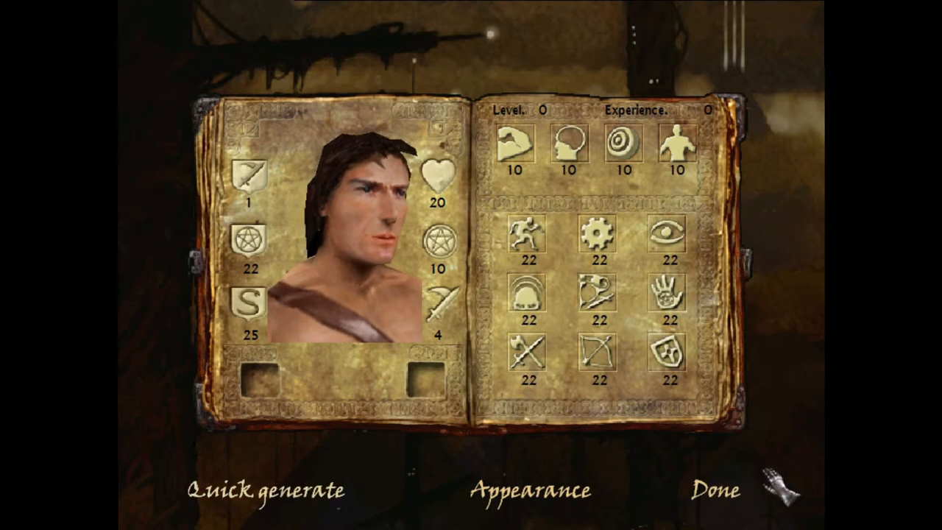
{"action": "left_click", "coordinate": [712, 488]}
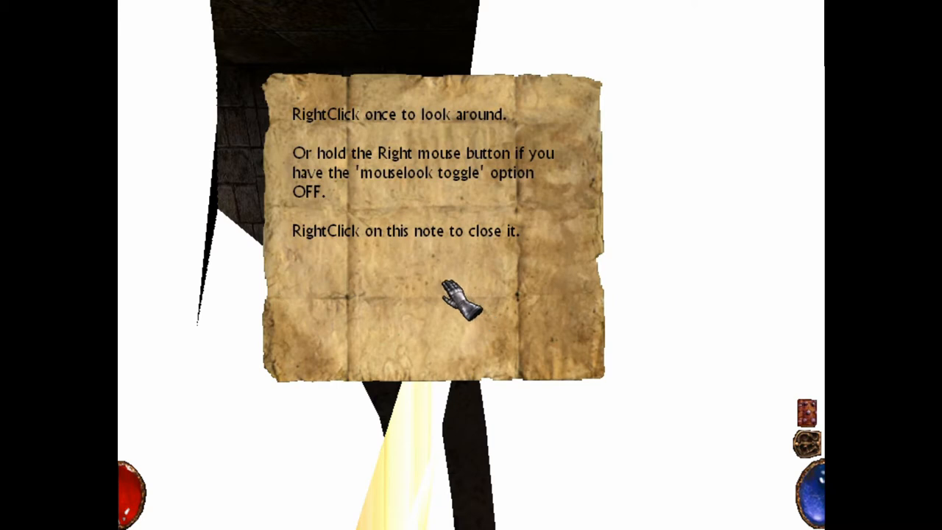
{"action": "mouse_move", "coordinate": [457, 297]}
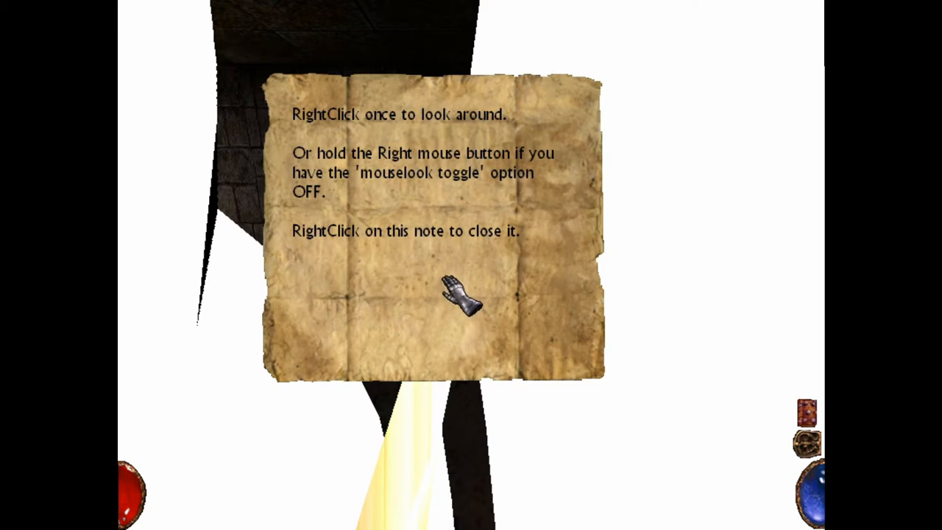
{"action": "mouse_move", "coordinate": [368, 309]}
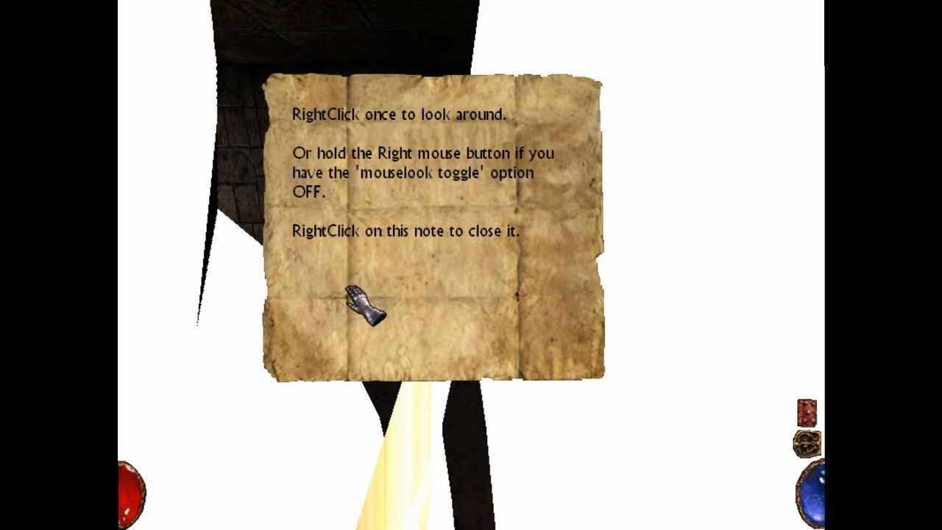
{"action": "mouse_move", "coordinate": [527, 262]}
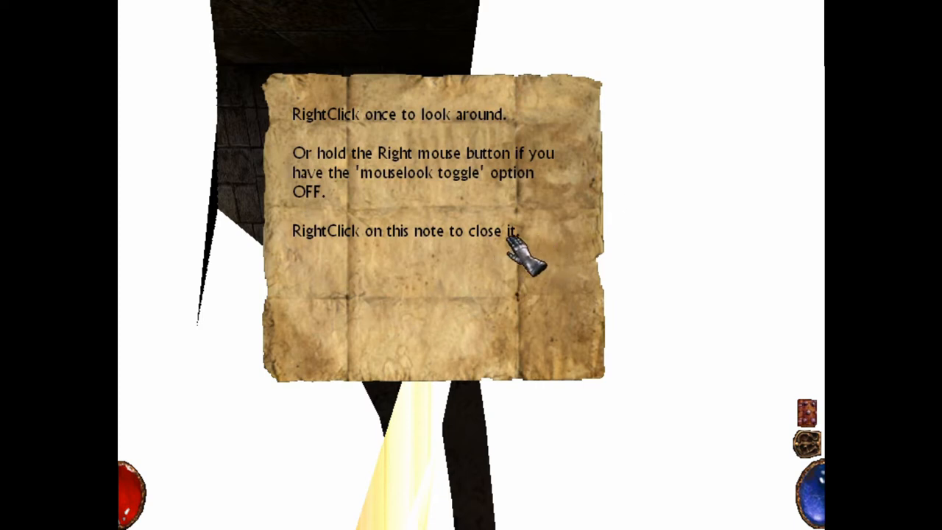
{"action": "mouse_move", "coordinate": [503, 288]}
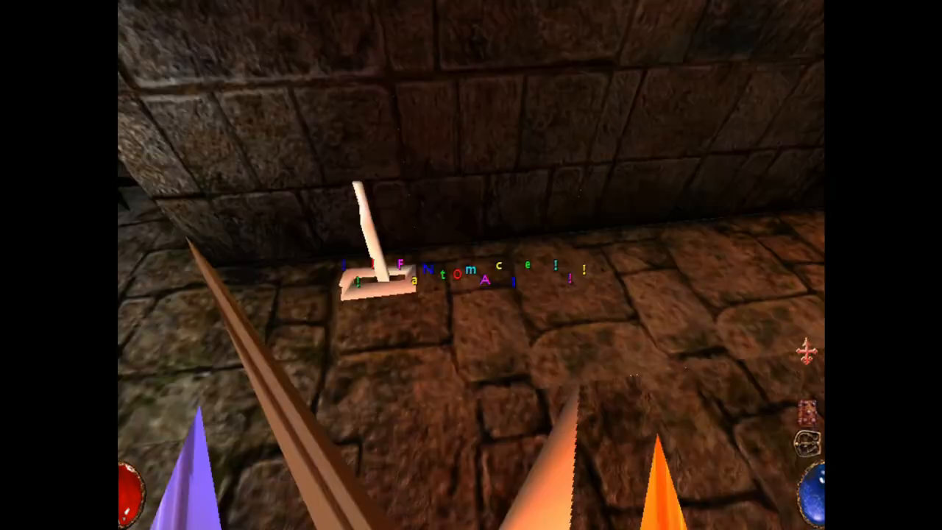
Leave the garbled stone dungeon scene and return to the desktop.
{"action": "key", "text": "i"}
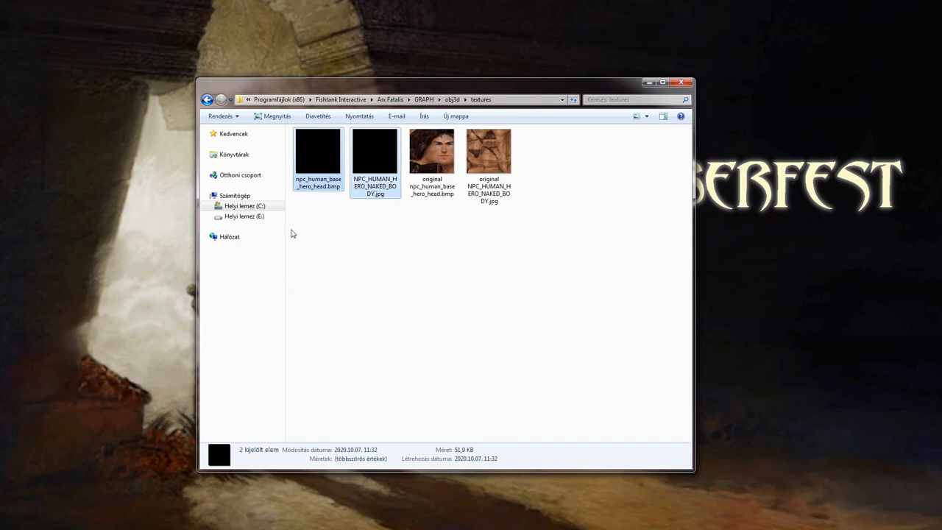
{"action": "mouse_move", "coordinate": [321, 215]}
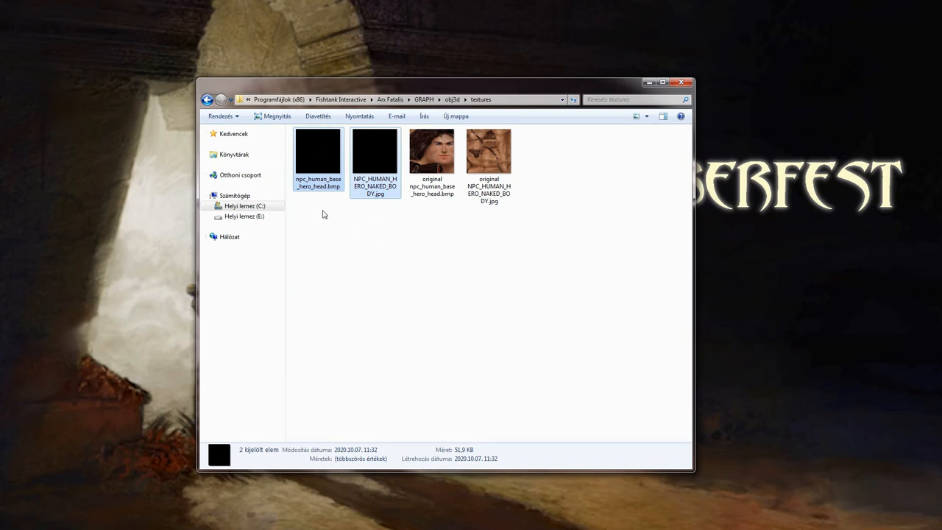
{"action": "mouse_move", "coordinate": [362, 221]}
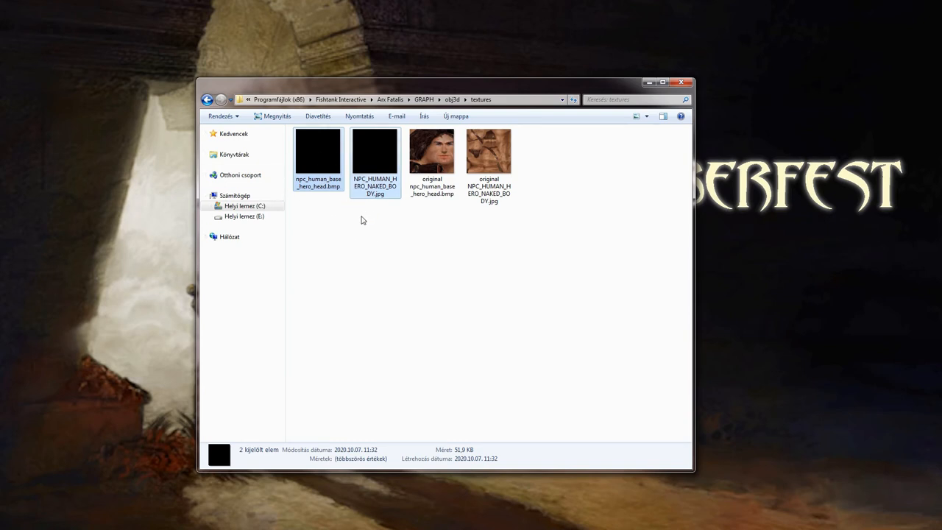
{"action": "mouse_move", "coordinate": [362, 237]}
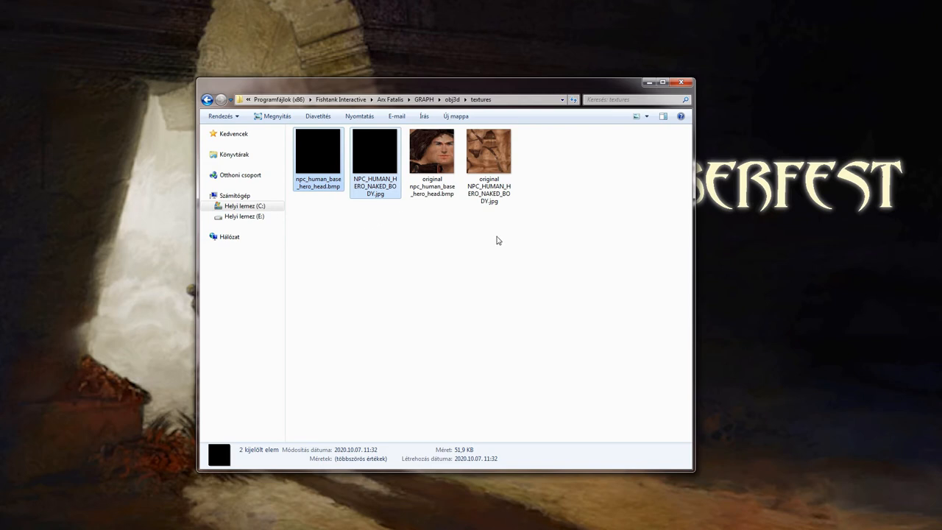
{"action": "mouse_move", "coordinate": [584, 191]}
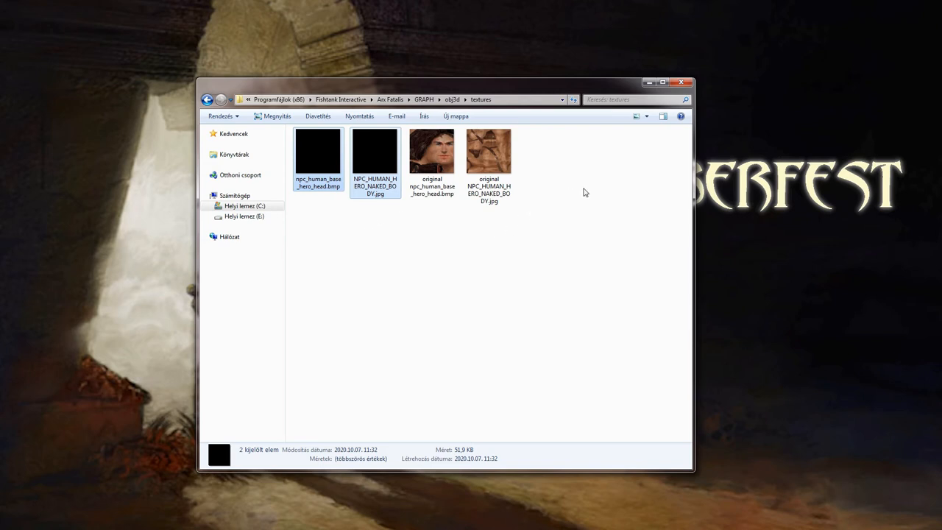
{"action": "mouse_move", "coordinate": [589, 155]}
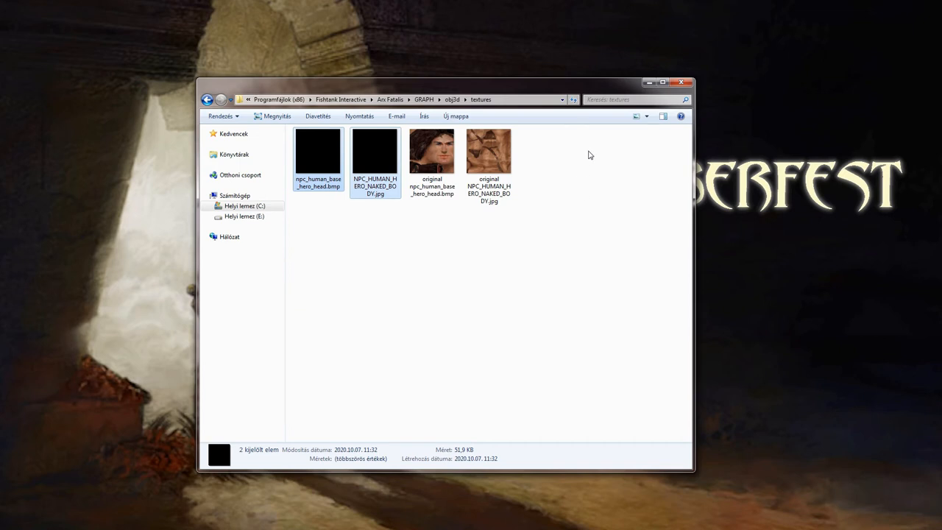
{"action": "mouse_move", "coordinate": [431, 150]}
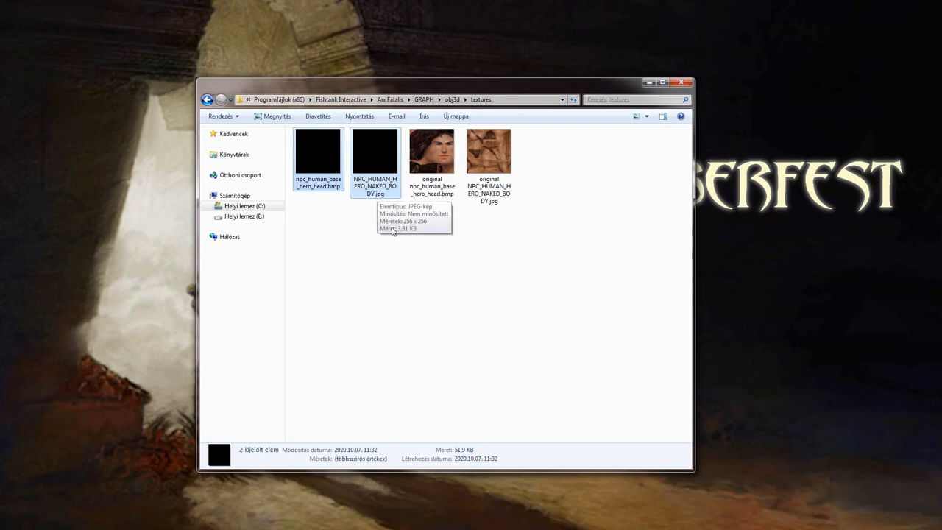
{"action": "mouse_move", "coordinate": [630, 171]}
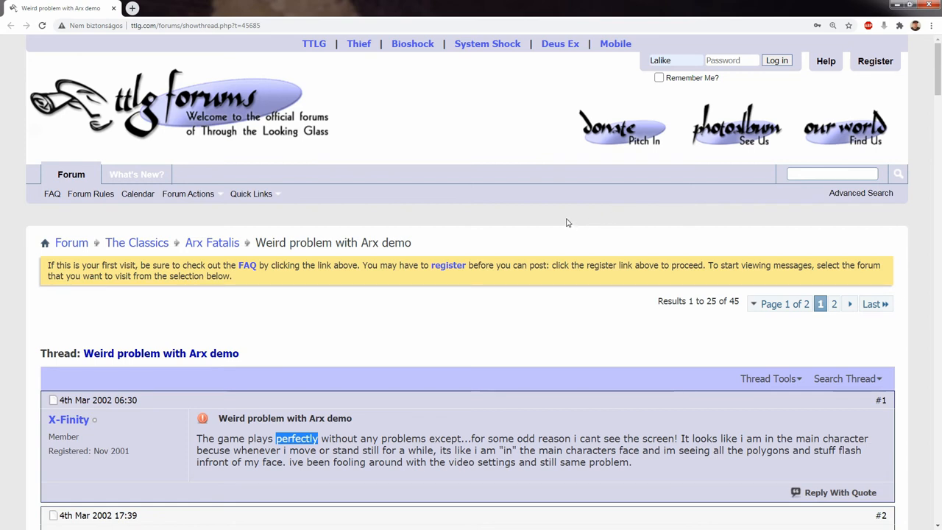
{"action": "mouse_move", "coordinate": [322, 355]}
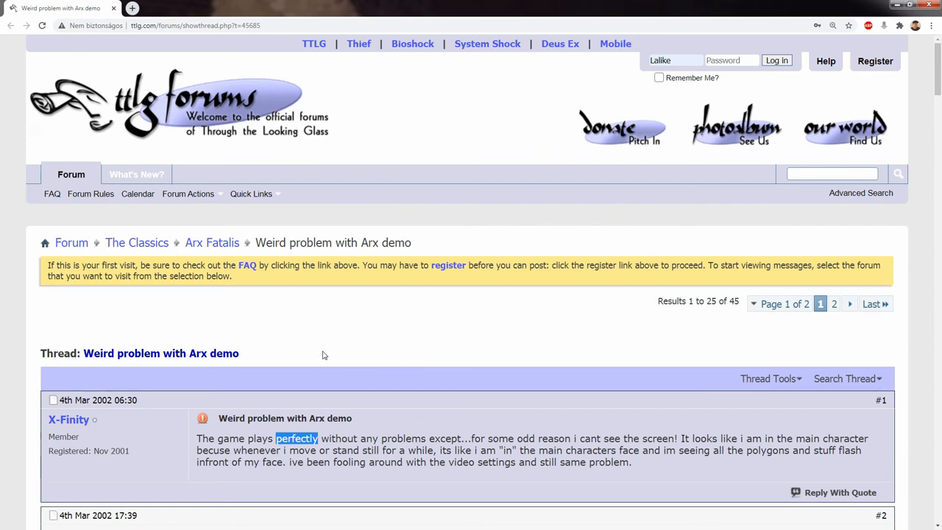
{"action": "mouse_move", "coordinate": [361, 337]}
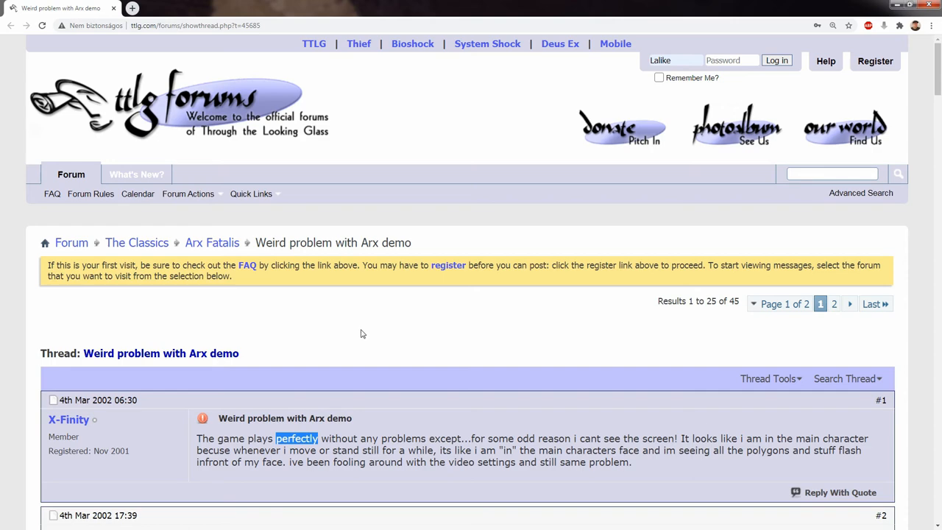
{"action": "scroll", "scroll_direction": "down", "scroll_amount": 3}
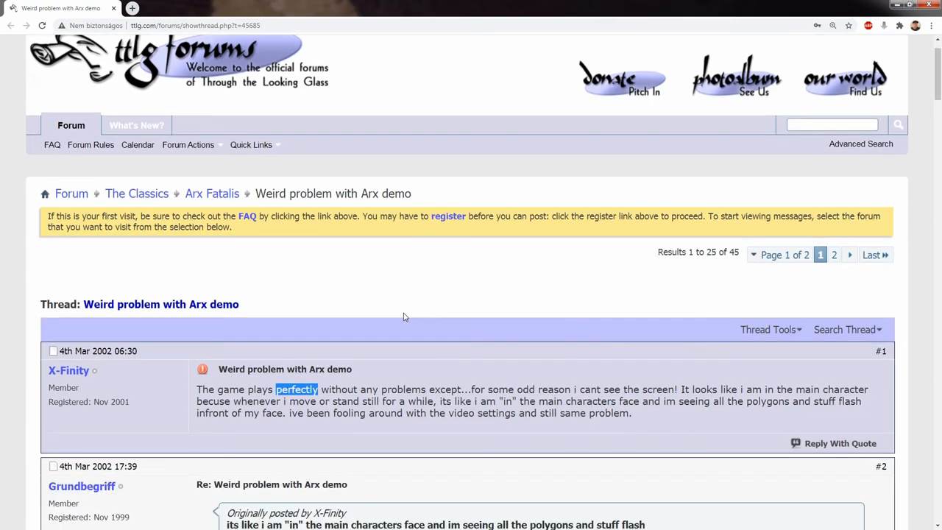
{"action": "scroll", "scroll_direction": "down", "scroll_amount": 3}
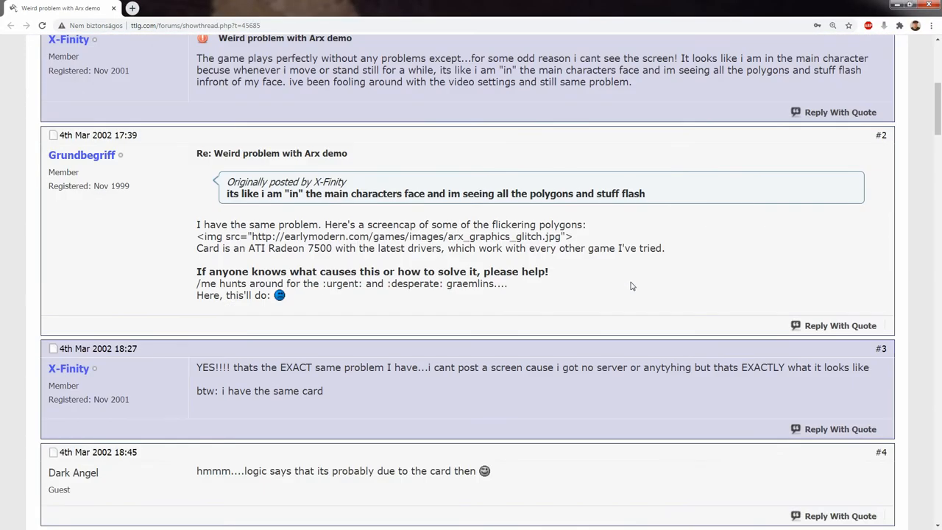
{"action": "scroll", "scroll_direction": "down", "scroll_amount": 3}
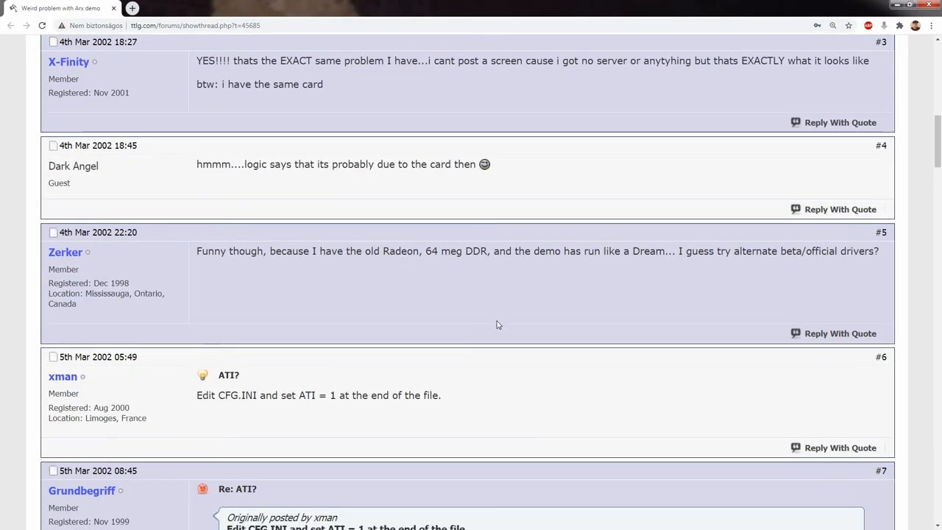
{"action": "scroll", "scroll_direction": "down", "scroll_amount": 3}
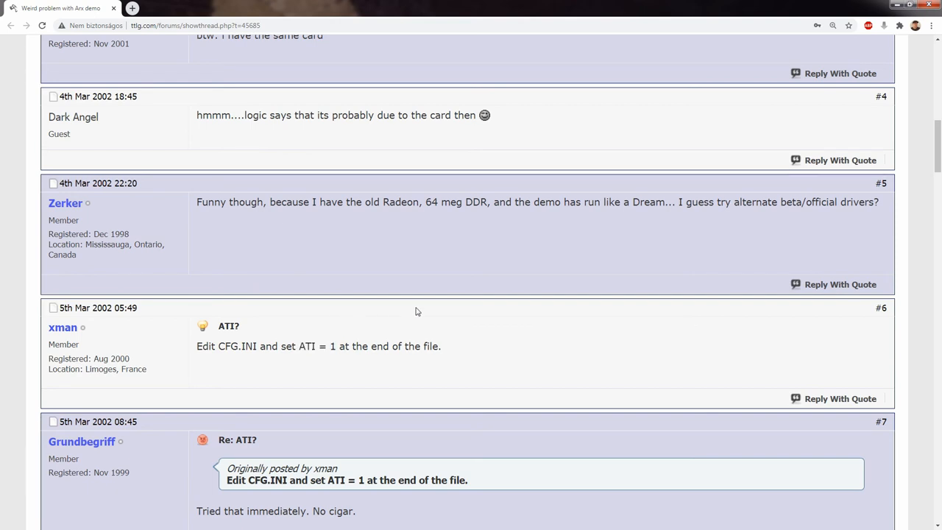
{"action": "mouse_move", "coordinate": [460, 303]}
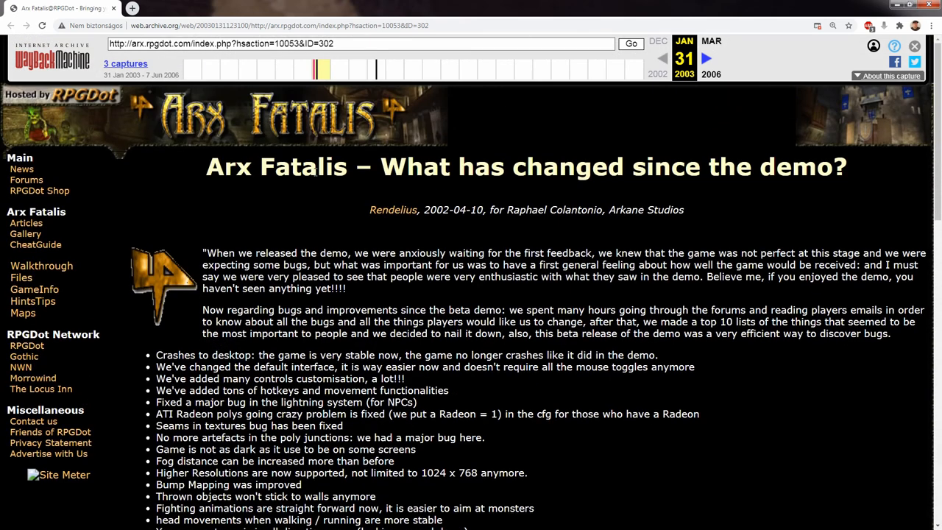
{"action": "mouse_move", "coordinate": [430, 325]}
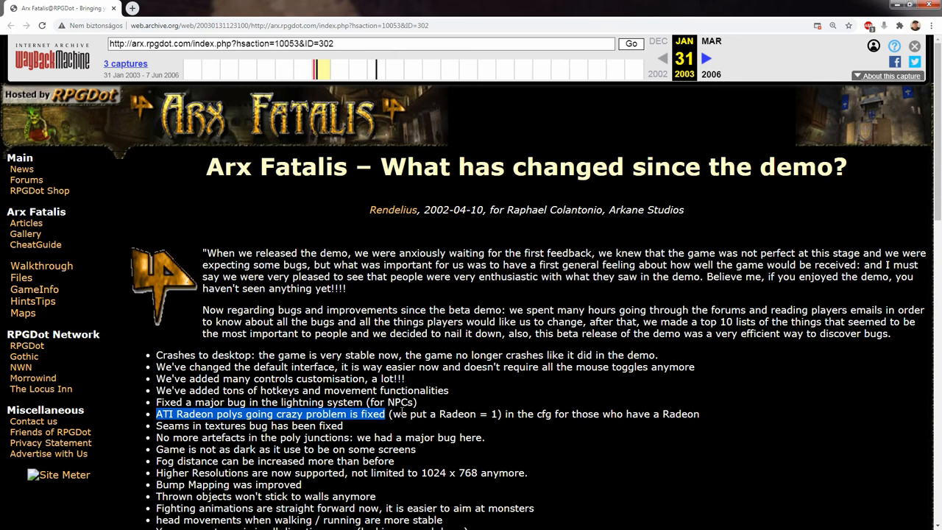
{"action": "mouse_move", "coordinate": [440, 403]}
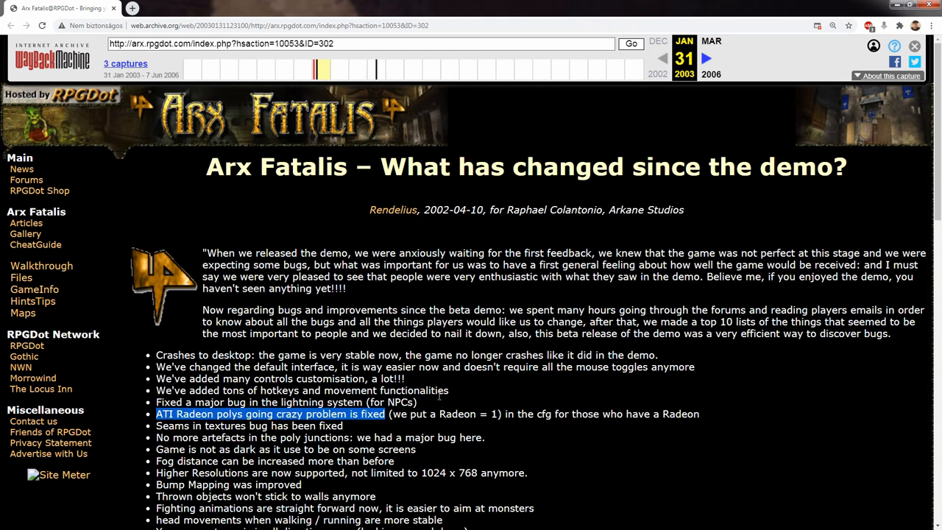
Deselect the ATI Radeon fix text and scroll the archived changelog down to its screenshots.
{"action": "left_click", "coordinate": [439, 395]}
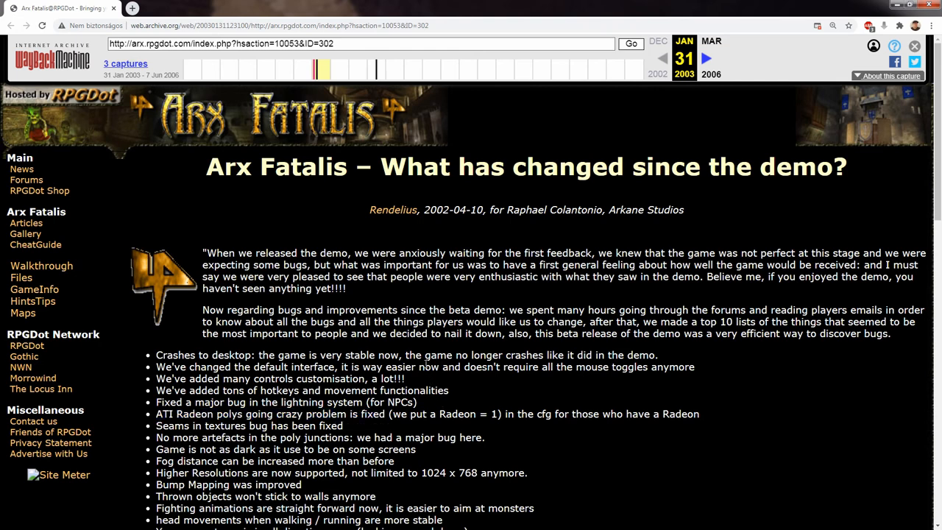
{"action": "mouse_move", "coordinate": [453, 389]}
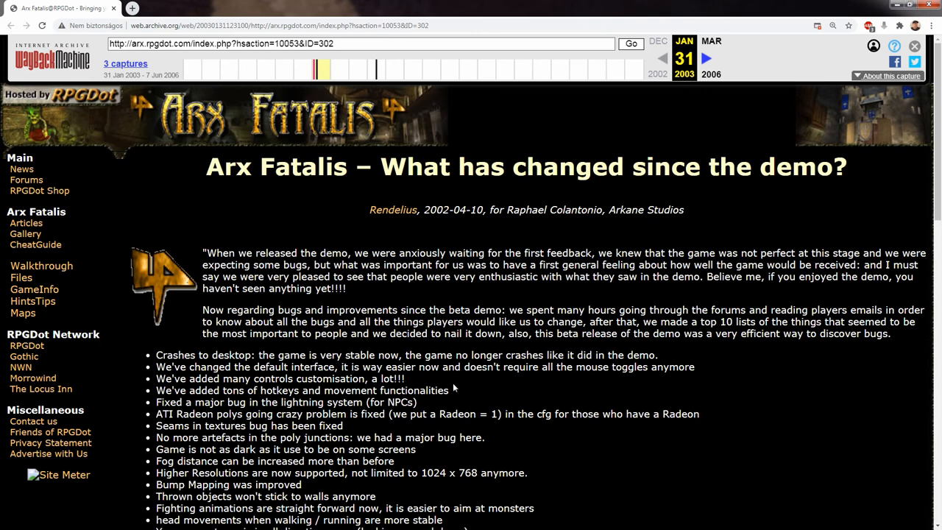
{"action": "mouse_move", "coordinate": [477, 392]}
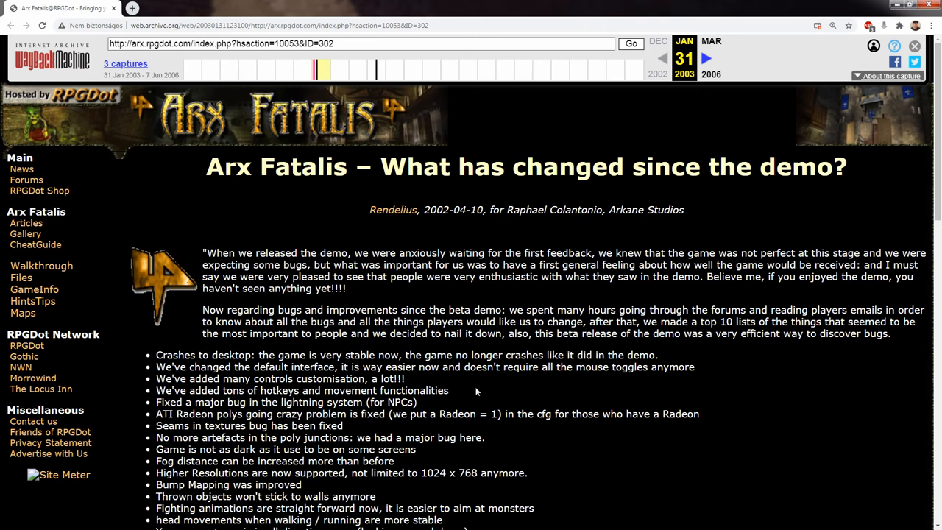
{"action": "mouse_move", "coordinate": [475, 395]}
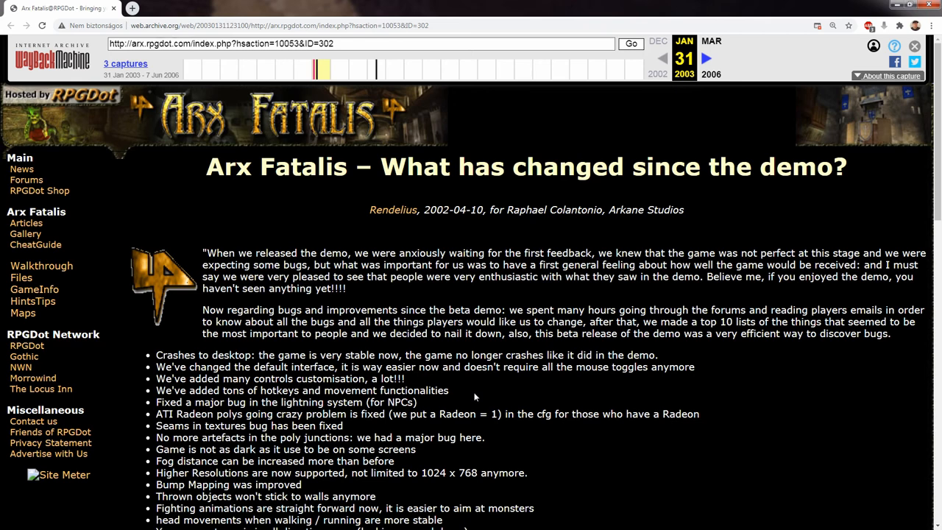
{"action": "scroll", "scroll_direction": "down", "scroll_amount": 3}
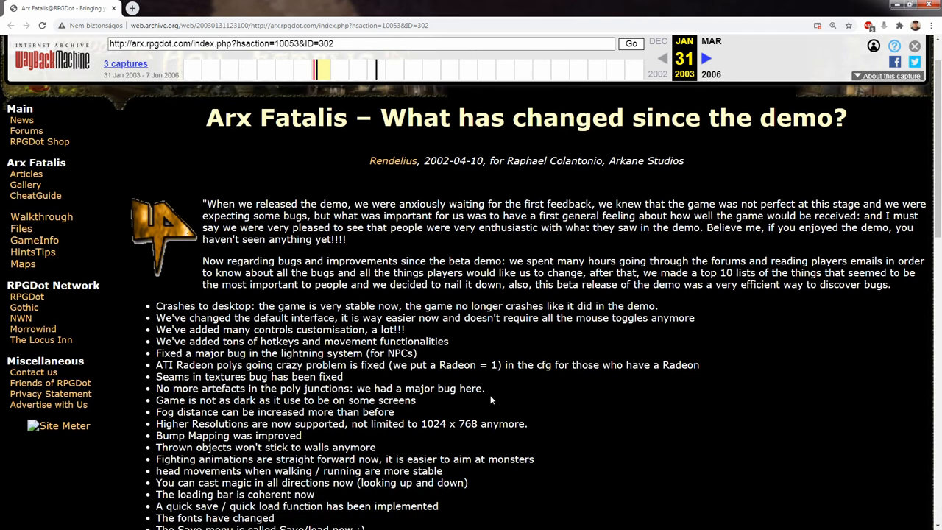
{"action": "scroll", "scroll_direction": "down", "scroll_amount": 3}
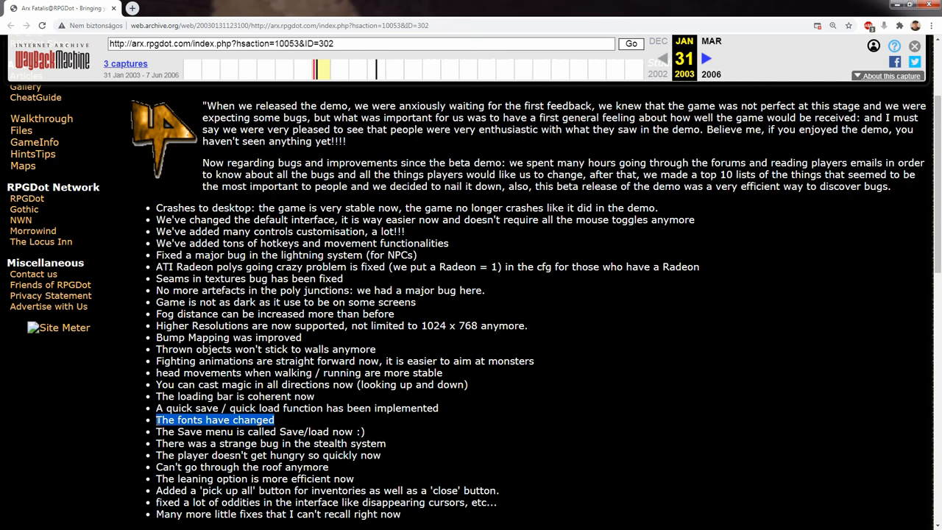
{"action": "mouse_move", "coordinate": [386, 396]}
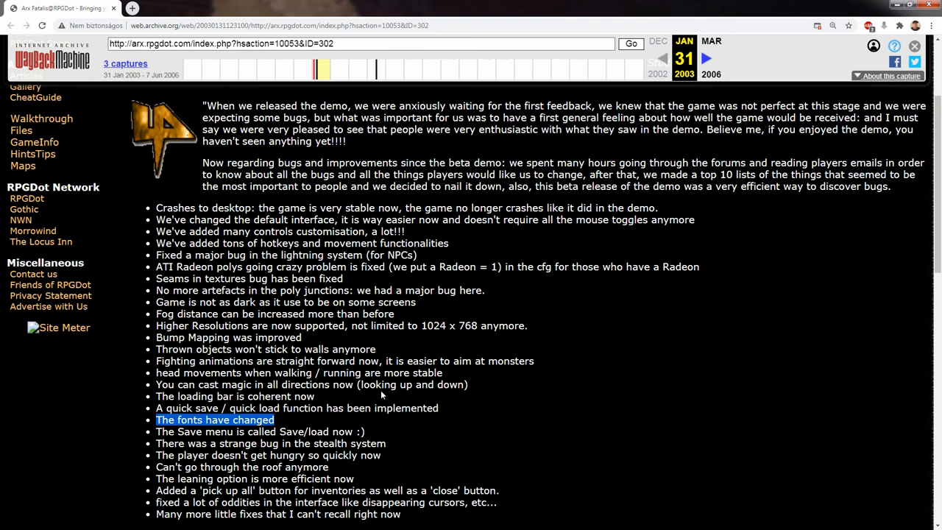
{"action": "mouse_move", "coordinate": [392, 381]}
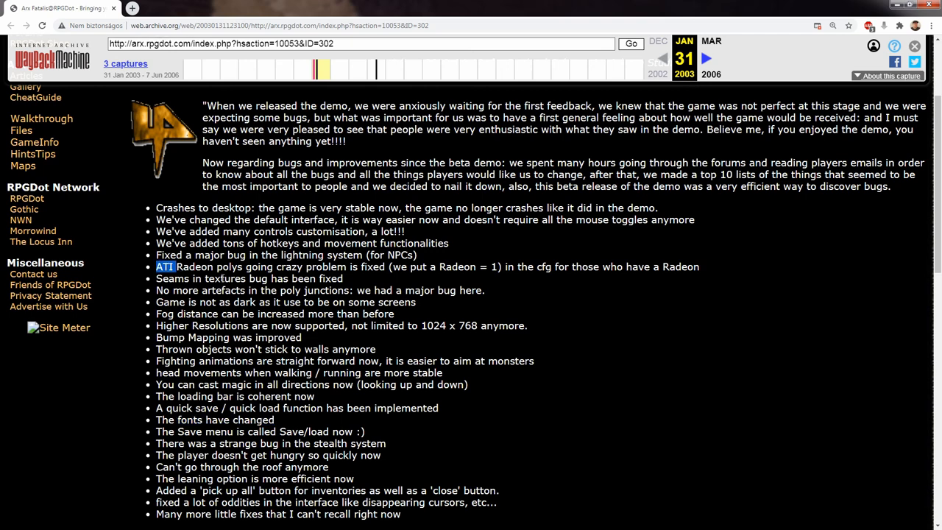
{"action": "scroll", "scroll_direction": "down", "scroll_amount": 3}
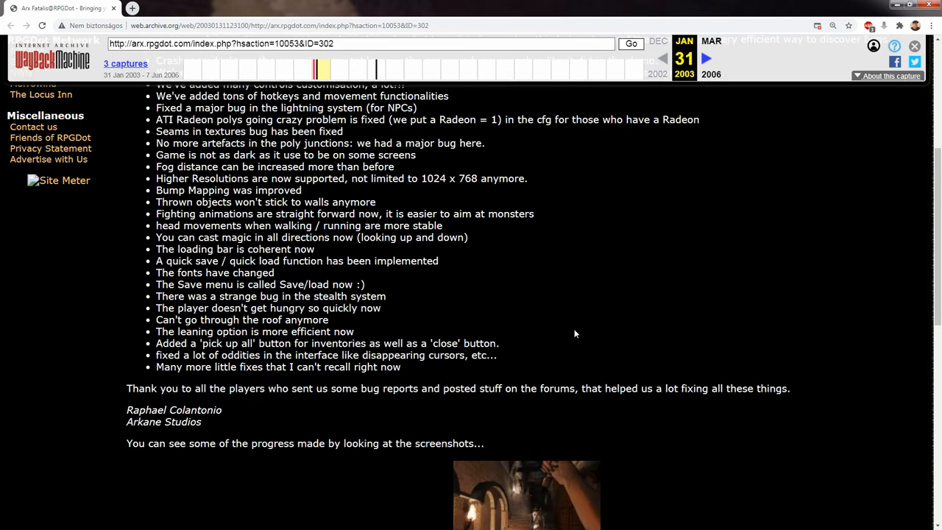
{"action": "scroll", "scroll_direction": "down", "scroll_amount": 3}
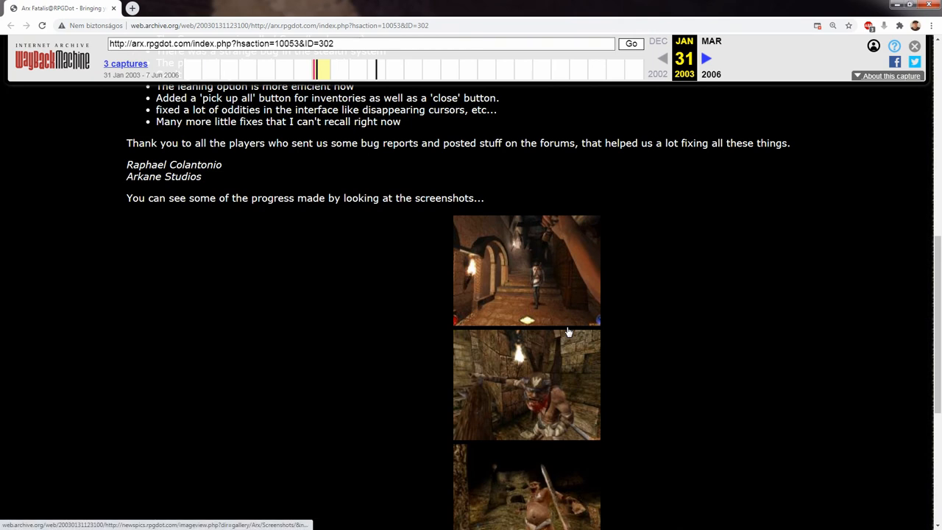
{"action": "mouse_move", "coordinate": [883, 312]}
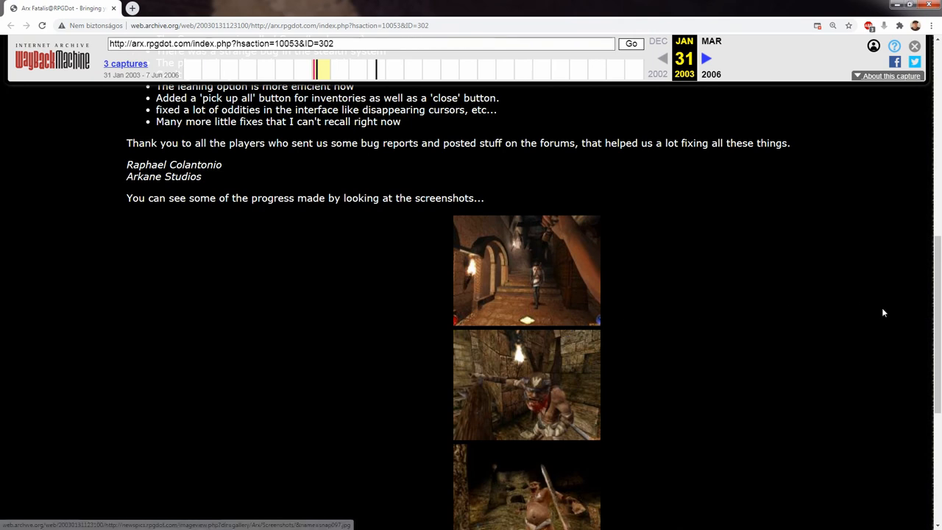